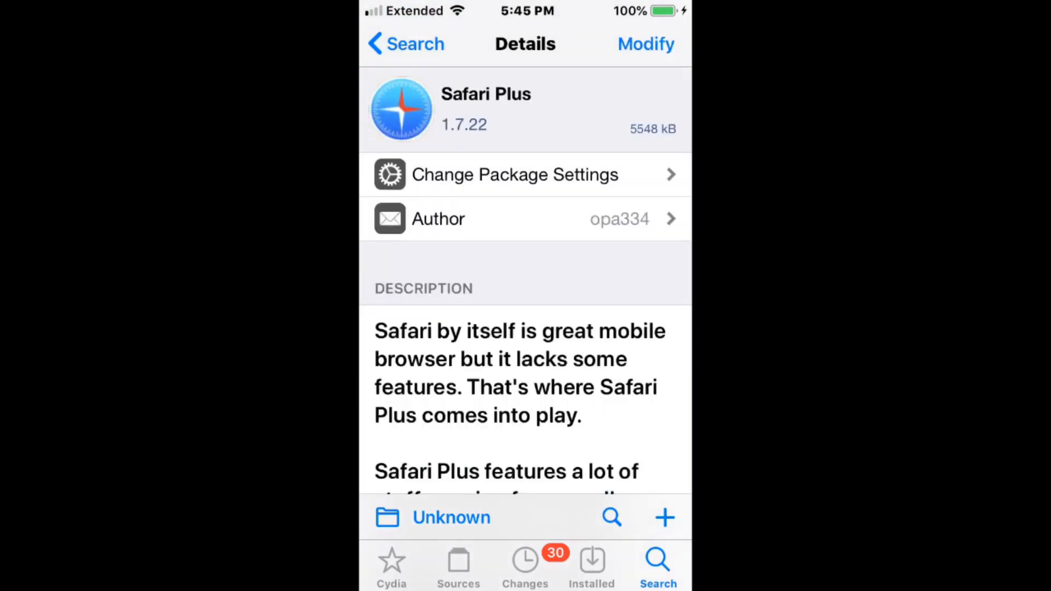
Read through the Safari Plus description and reach the Chinese backup-and-restore tool's screenshots.
{"action": "scroll", "scroll_direction": "down", "scroll_amount": 3}
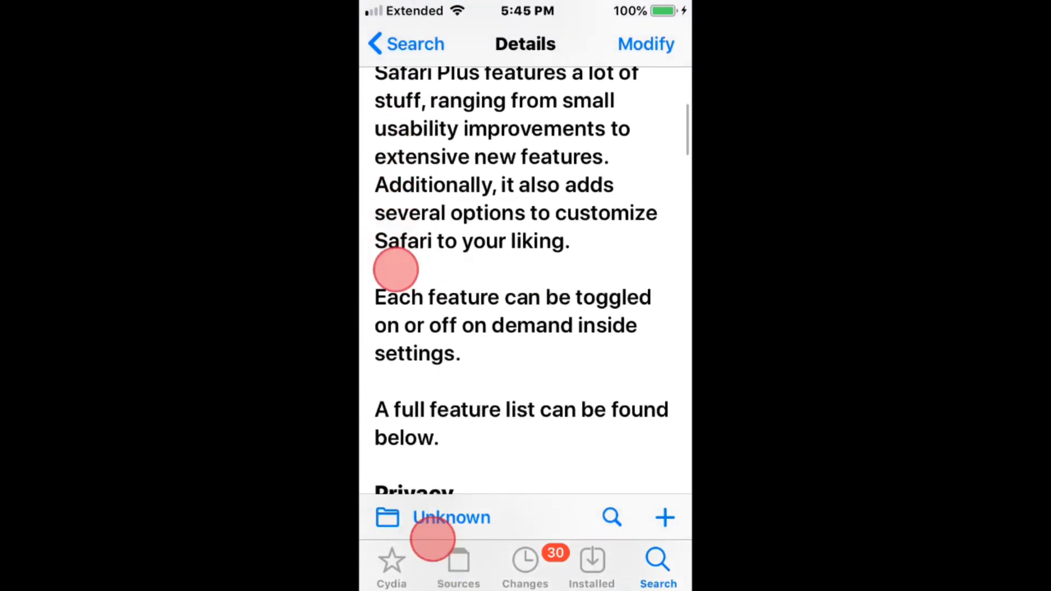
{"action": "scroll", "scroll_direction": "down", "scroll_amount": 3}
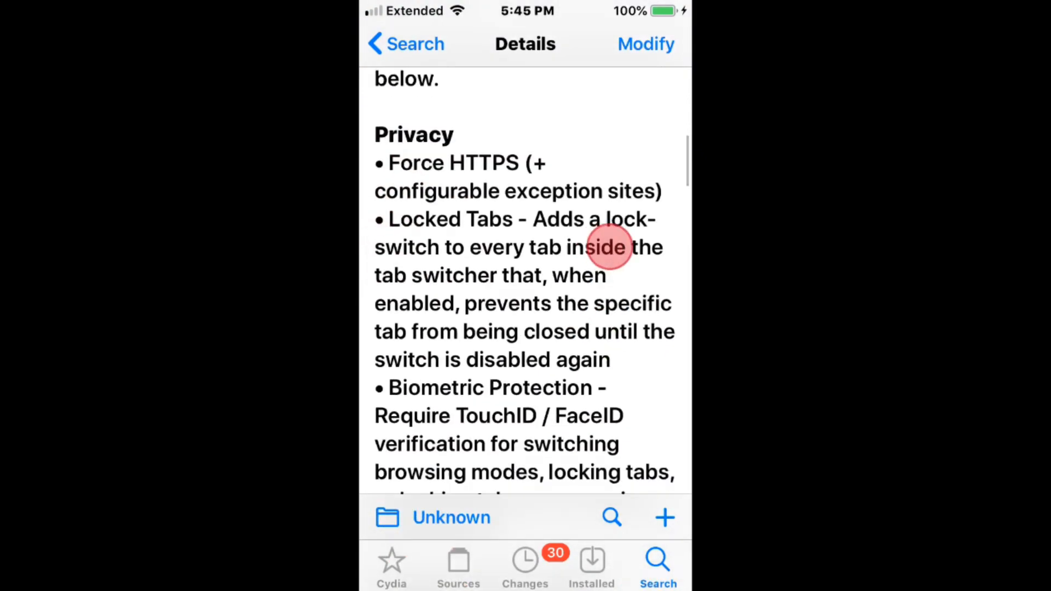
{"action": "scroll", "scroll_direction": "down", "scroll_amount": 3}
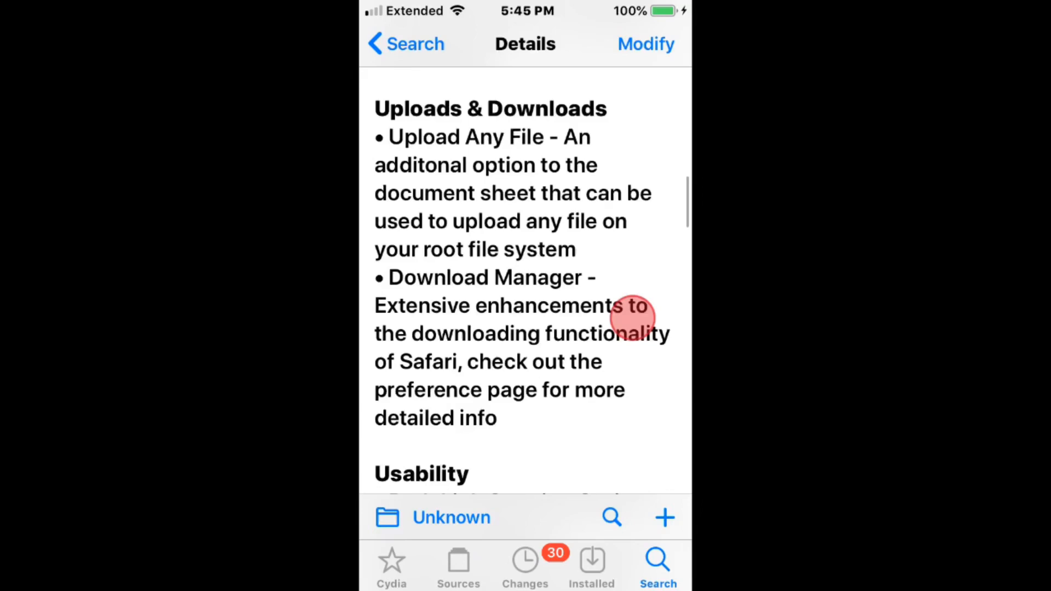
{"action": "scroll", "scroll_direction": "down", "scroll_amount": 3}
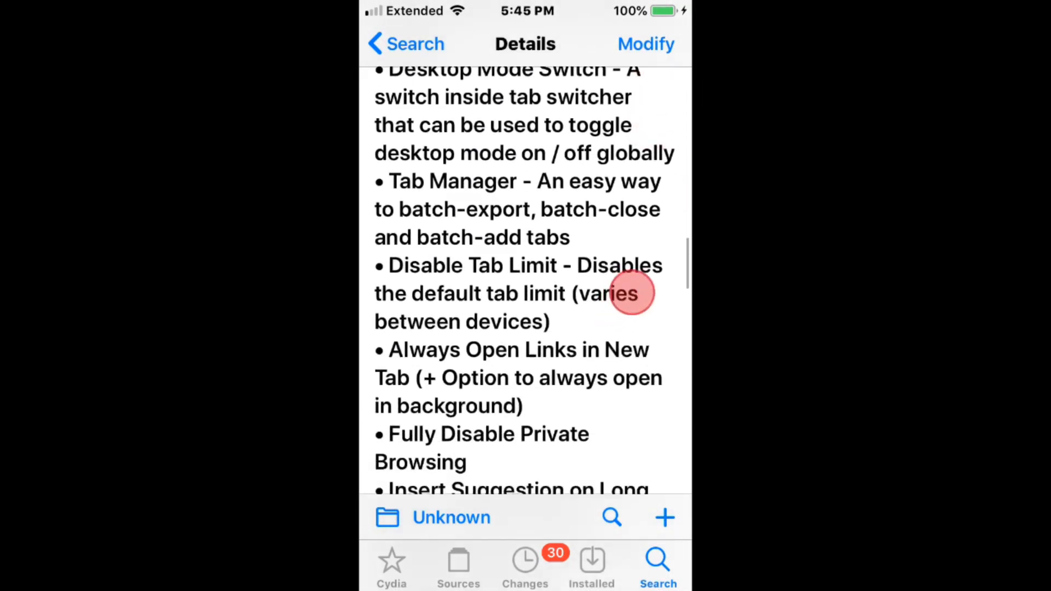
{"action": "scroll", "scroll_direction": "down", "scroll_amount": 3}
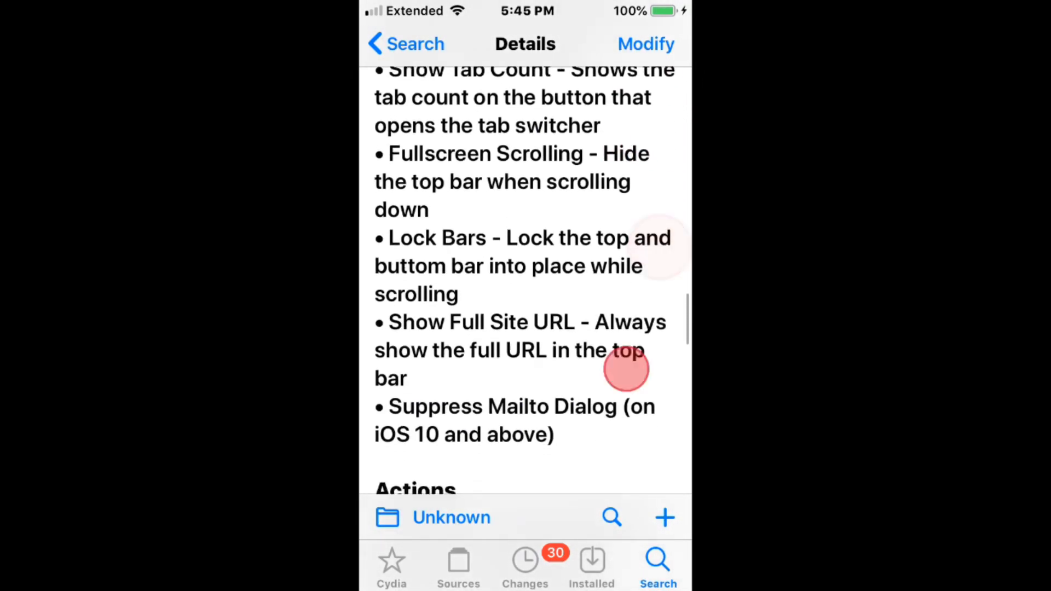
{"action": "scroll", "scroll_direction": "down", "scroll_amount": 3}
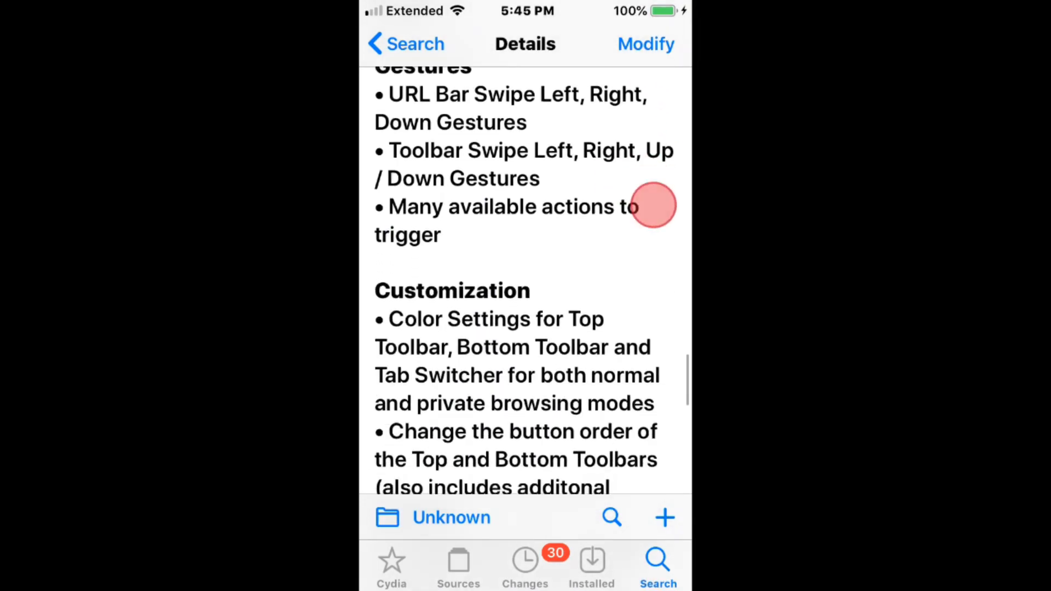
{"action": "scroll", "scroll_direction": "down", "scroll_amount": 3}
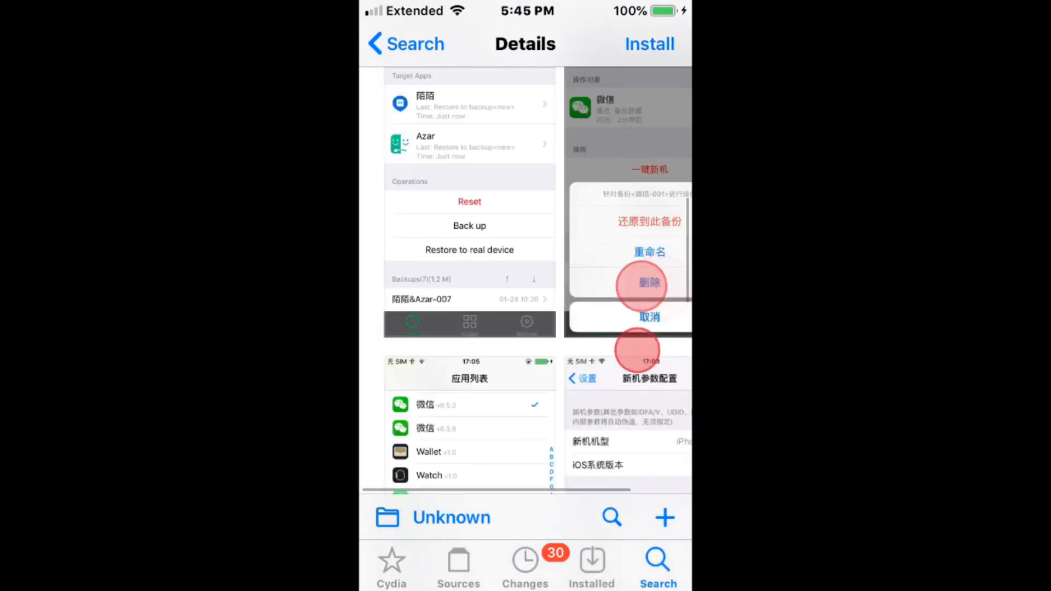
Browse the file manager and Twitch 1080p Enabler pages, ending on Jodel EMPROVED 1.1.6.
{"action": "scroll", "scroll_direction": "down", "scroll_amount": 3}
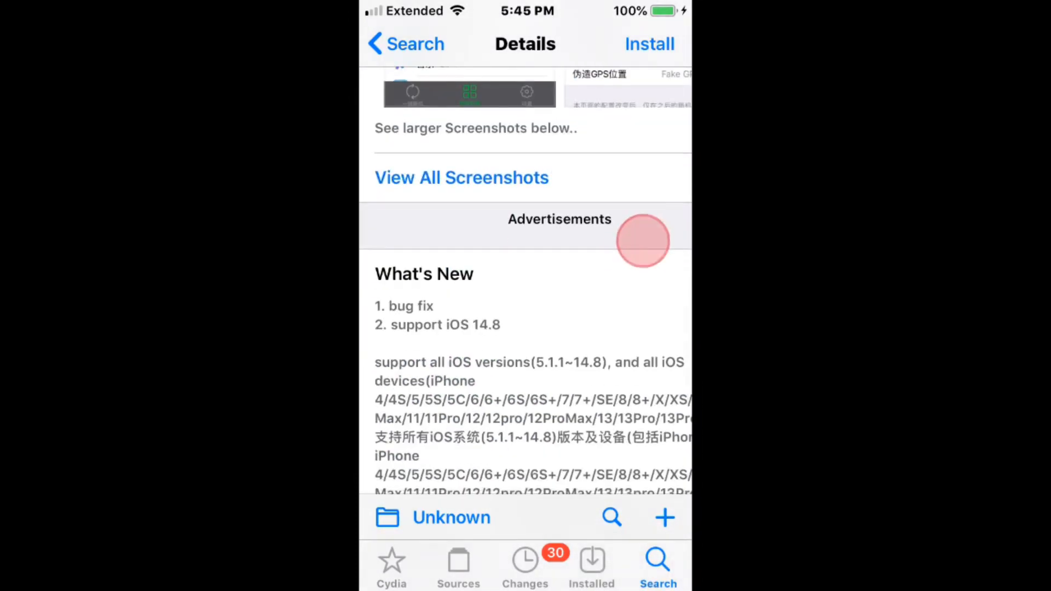
{"action": "scroll", "scroll_direction": "down", "scroll_amount": 3}
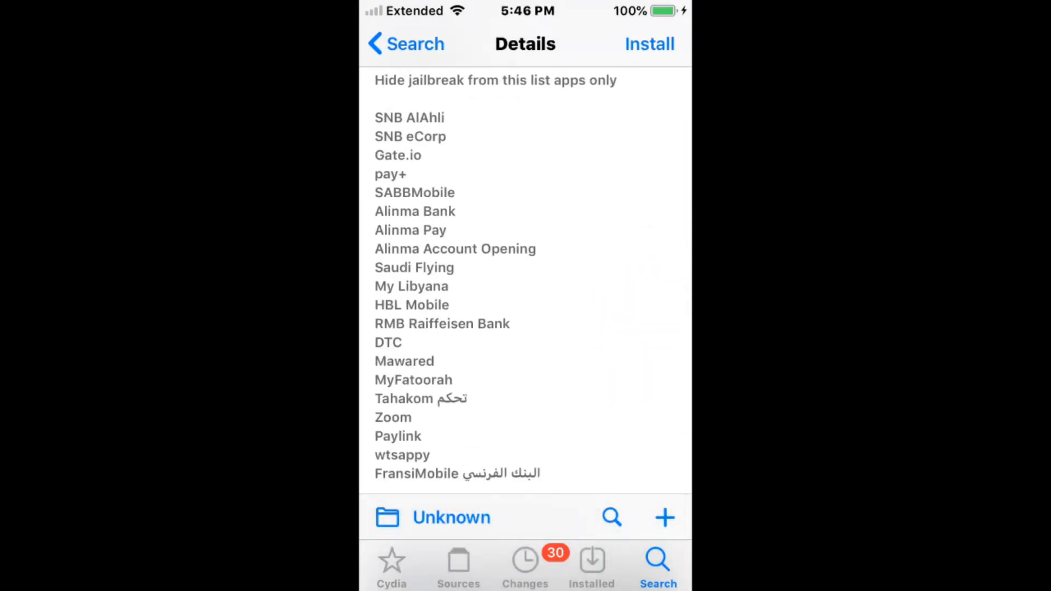
{"action": "left_click", "coordinate": [389, 329]}
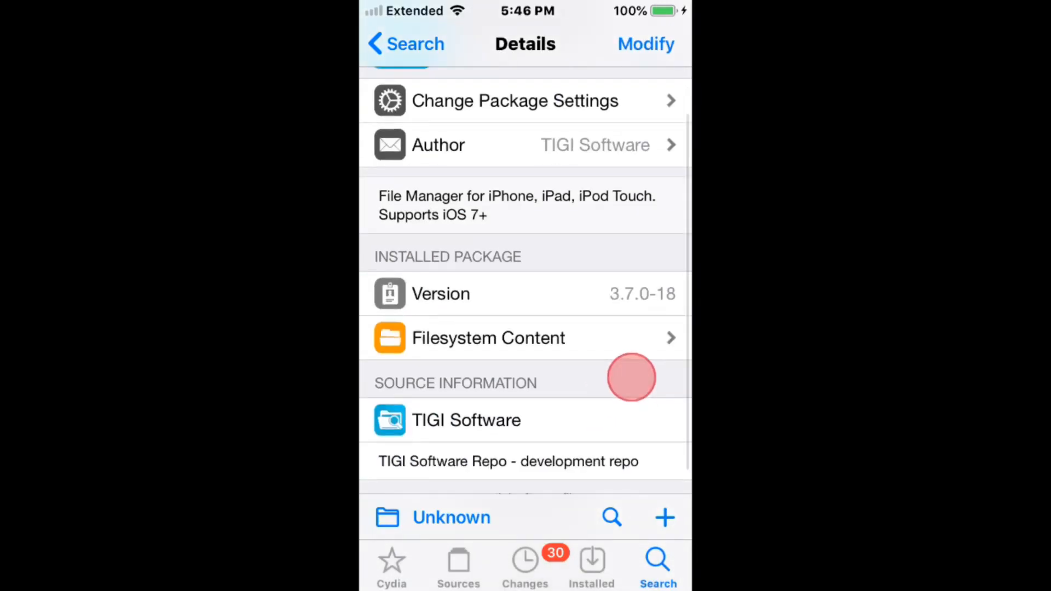
{"action": "scroll", "scroll_direction": "down", "scroll_amount": 3}
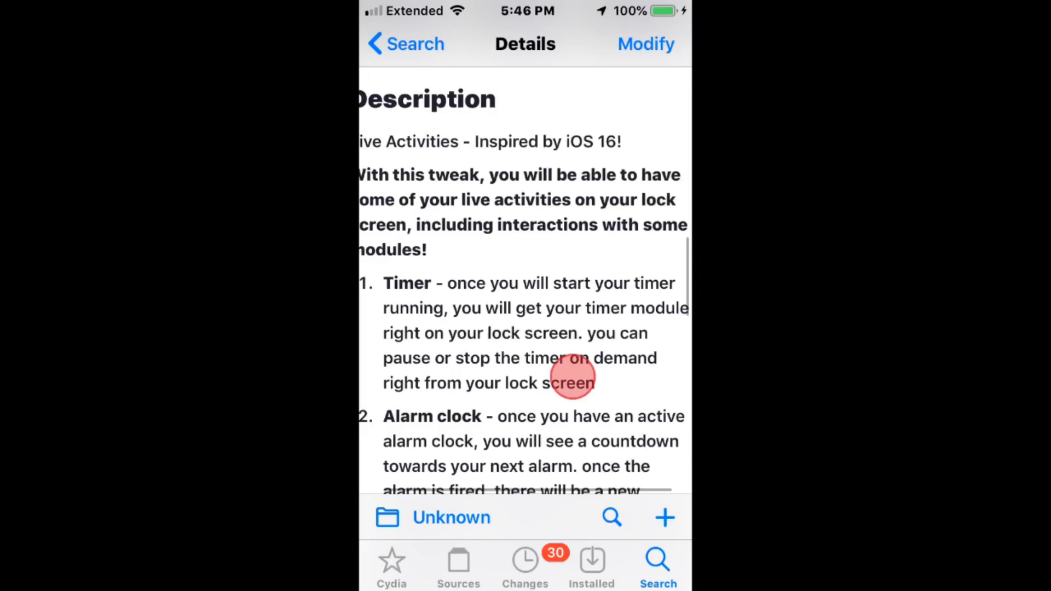
{"action": "scroll", "scroll_direction": "down", "scroll_amount": 3}
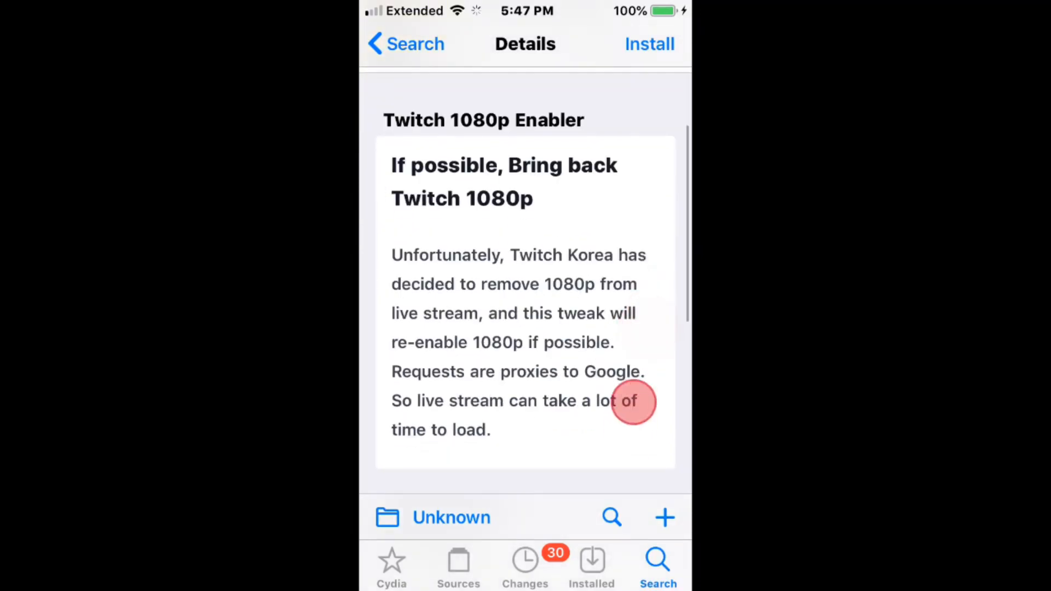
{"action": "scroll", "scroll_direction": "down", "scroll_amount": 3}
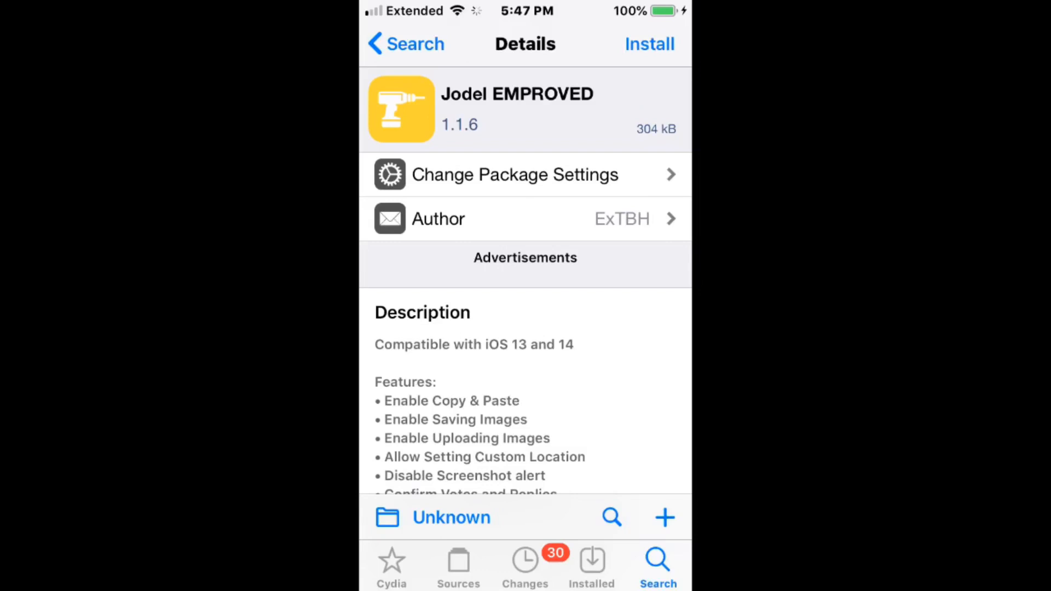
Read Jodel EMPROVED's features, then reach HASHBANG Productions' version 1.0 release notes from March 12, 2021.
{"action": "scroll", "scroll_direction": "down", "scroll_amount": 3}
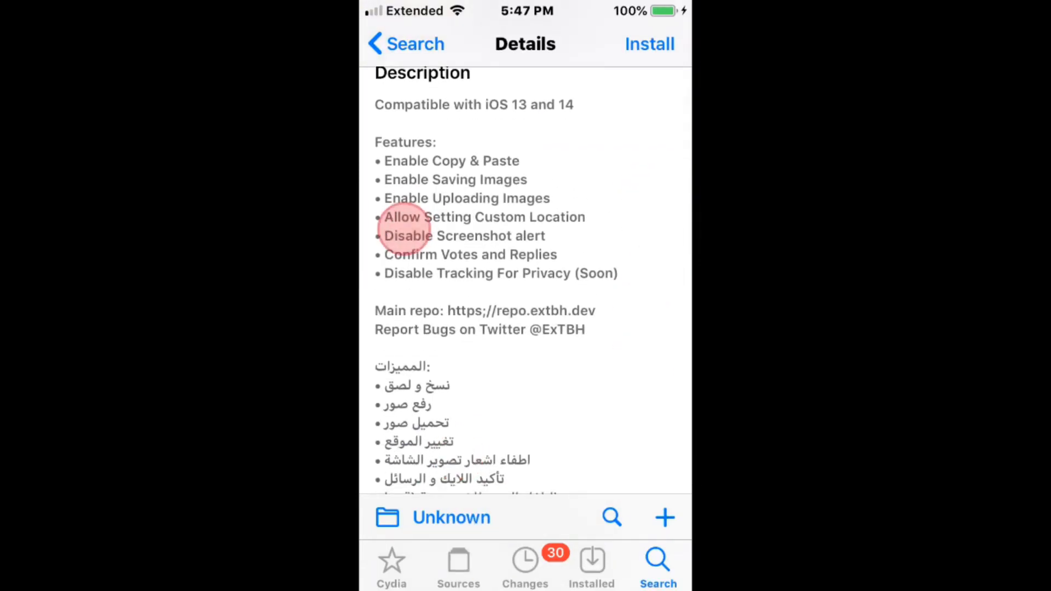
{"action": "scroll", "scroll_direction": "down", "scroll_amount": 3}
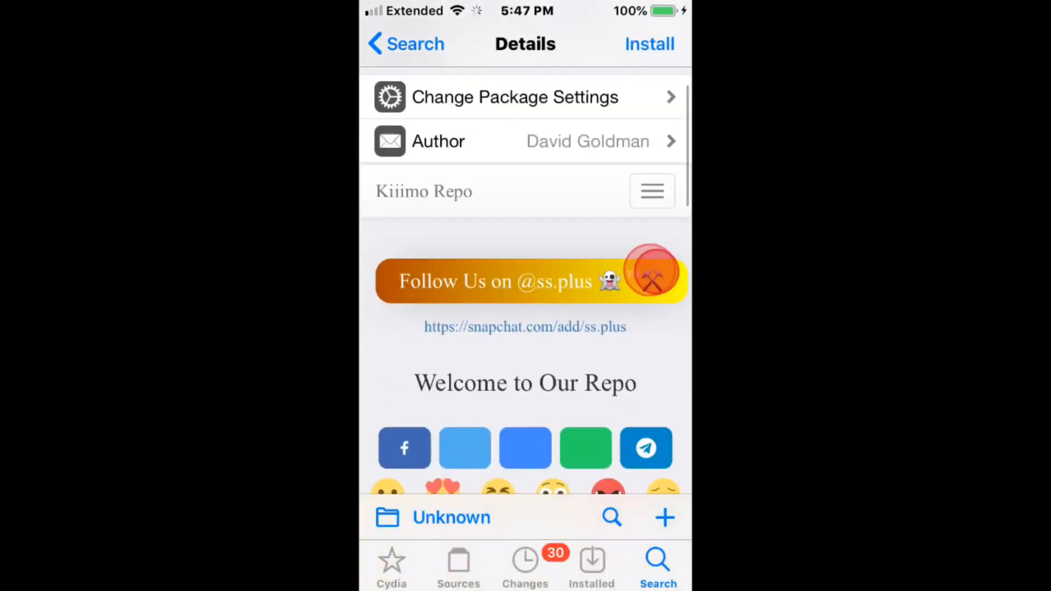
{"action": "scroll", "scroll_direction": "down", "scroll_amount": 3}
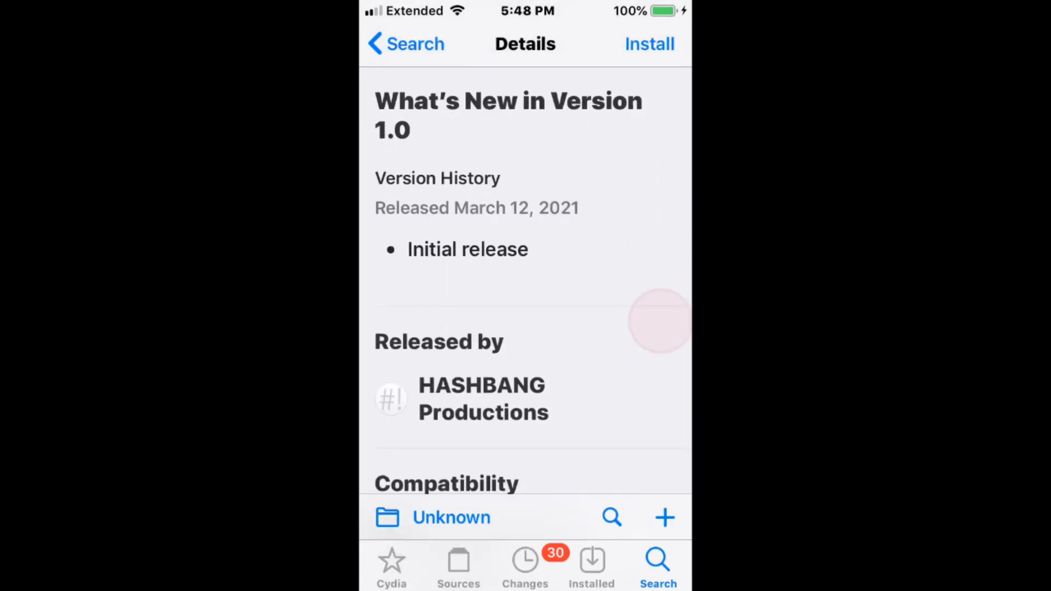
View the Spectral and Cylinder Reborn pages, then AudioSnapshotServer 1.2 by Ryan Nair and Nepeta.
{"action": "scroll", "scroll_direction": "up", "scroll_amount": 3}
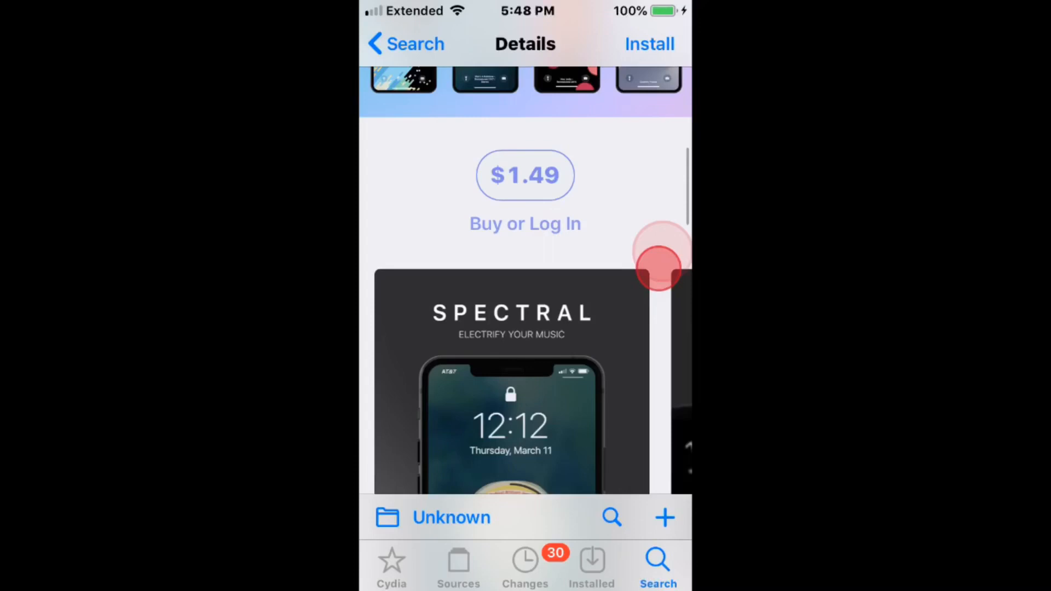
{"action": "scroll", "scroll_direction": "down", "scroll_amount": 3}
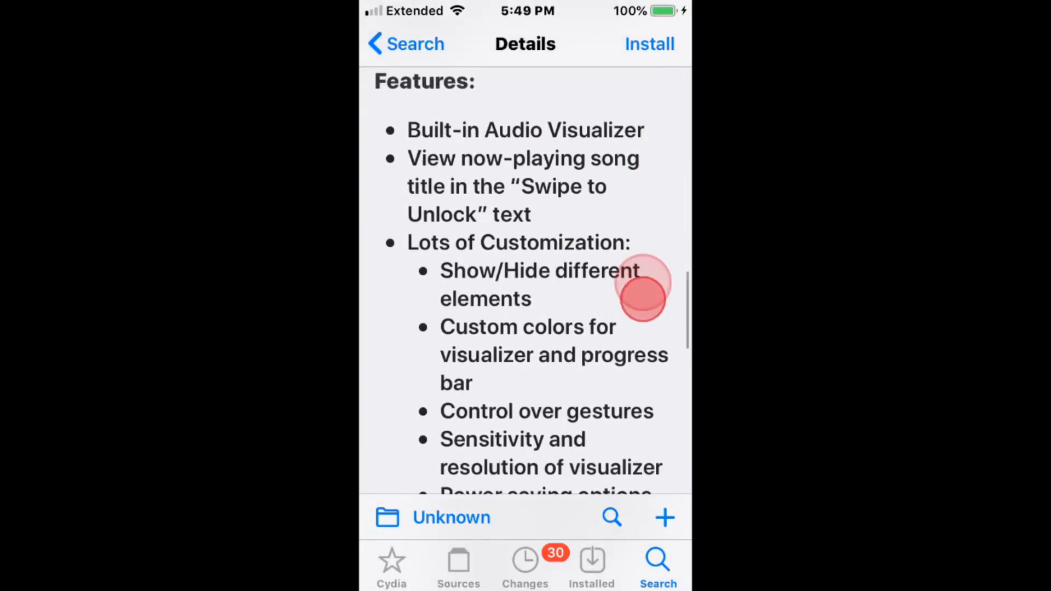
{"action": "scroll", "scroll_direction": "down", "scroll_amount": 3}
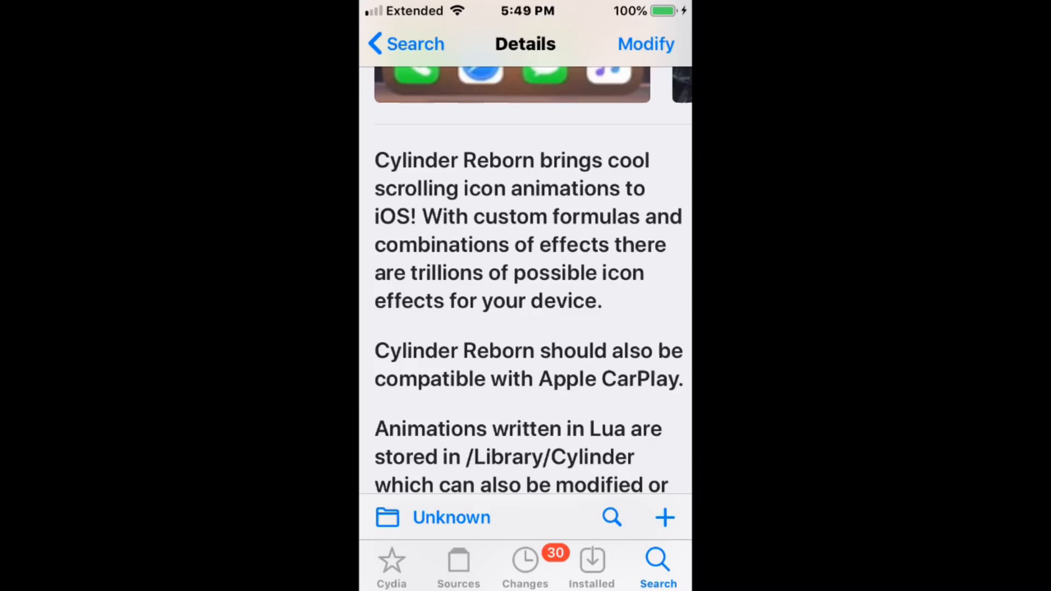
{"action": "scroll", "scroll_direction": "down", "scroll_amount": 3}
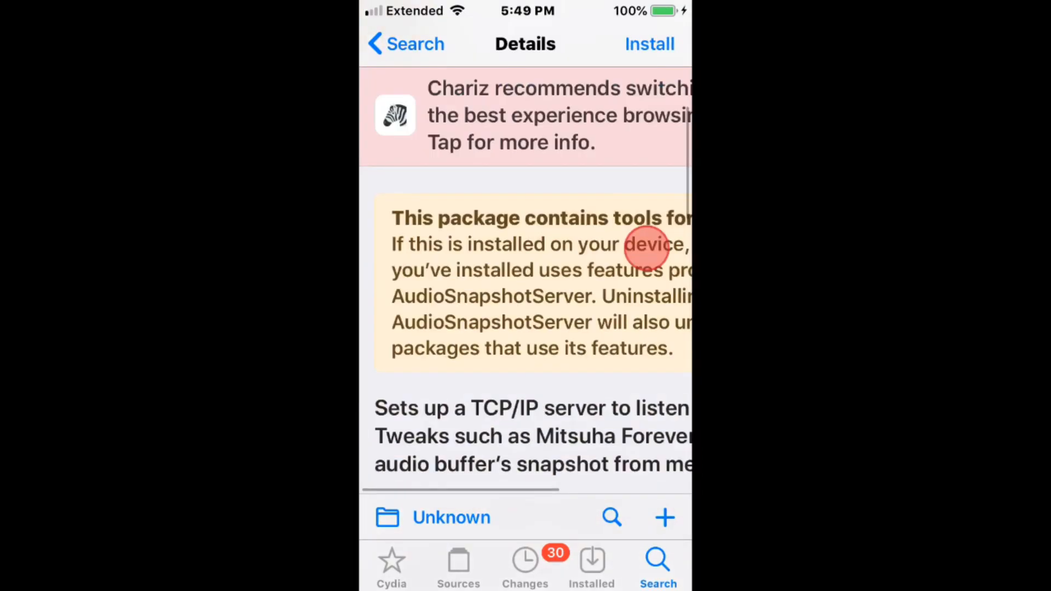
{"action": "scroll", "scroll_direction": "down", "scroll_amount": 3}
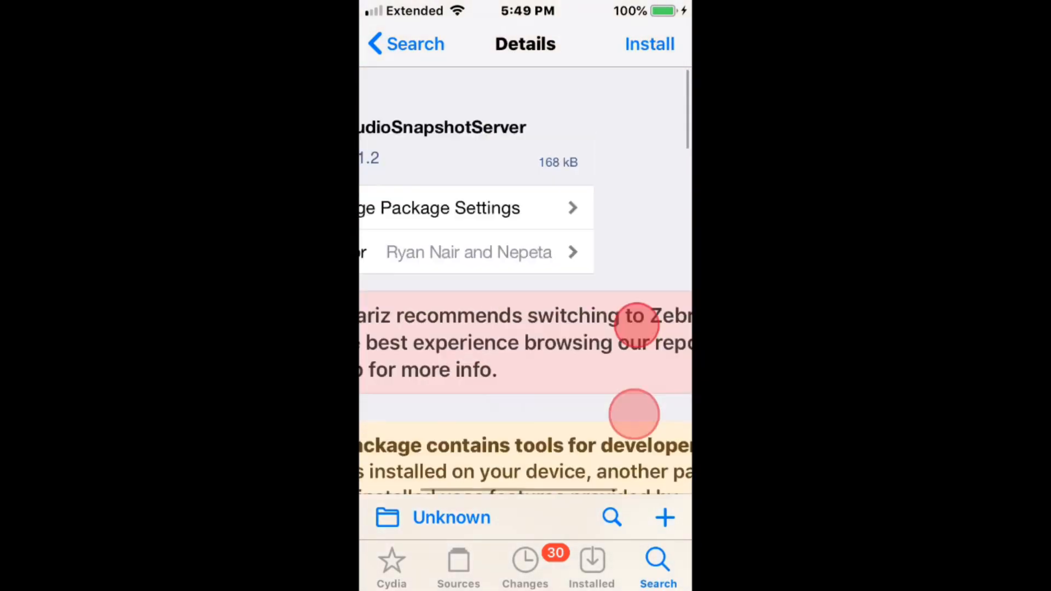
Browse Mitsuha Forever, MediaBar14 and the GPS tweak, then open BenefitPay++ 0.0.4 by ExTBH.
{"action": "scroll", "scroll_direction": "down", "scroll_amount": 3}
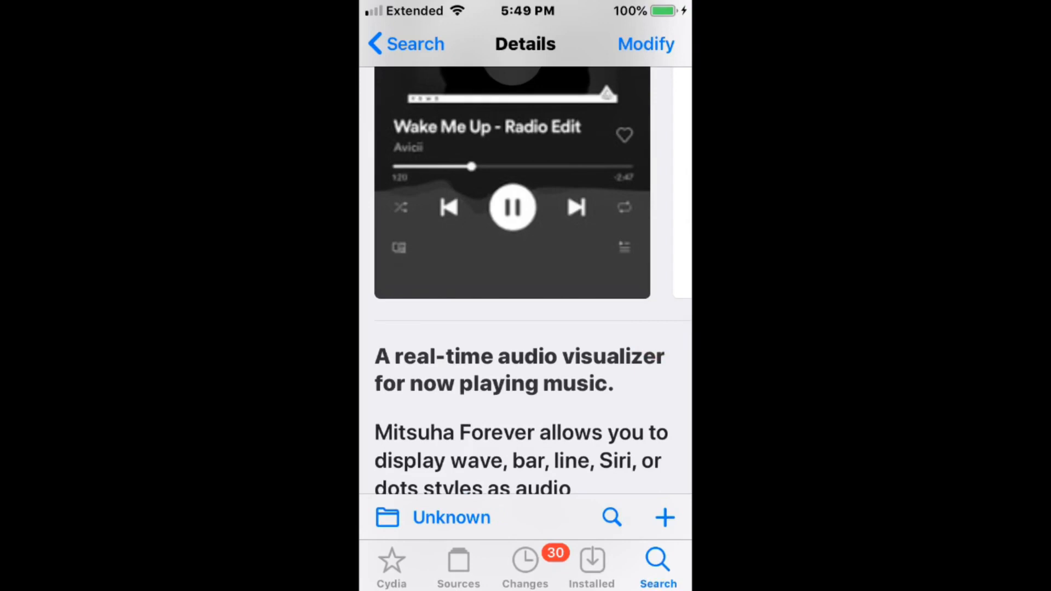
{"action": "scroll", "scroll_direction": "down", "scroll_amount": 3}
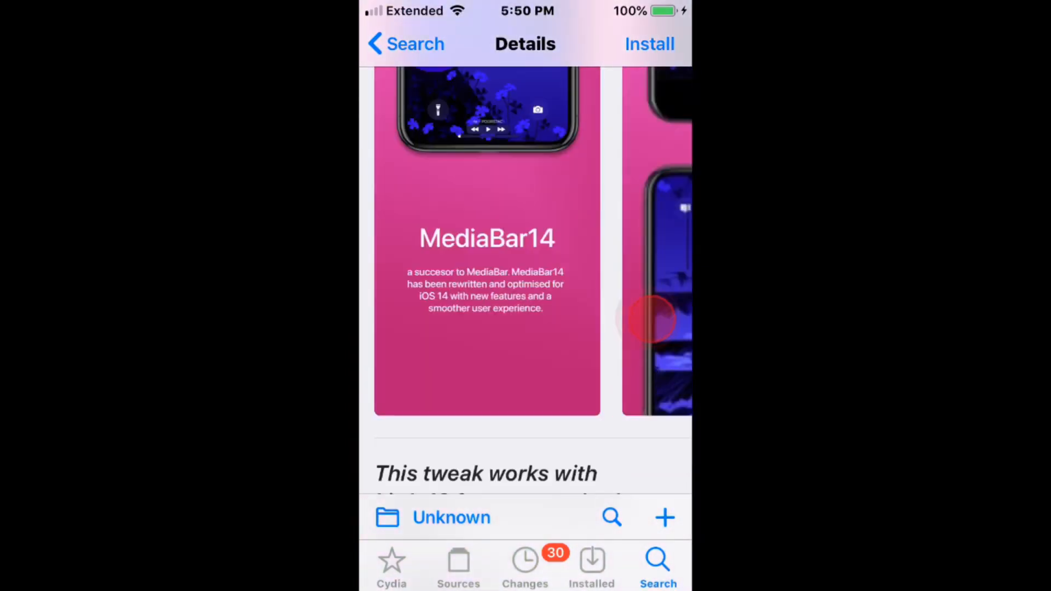
{"action": "scroll", "scroll_direction": "down", "scroll_amount": 3}
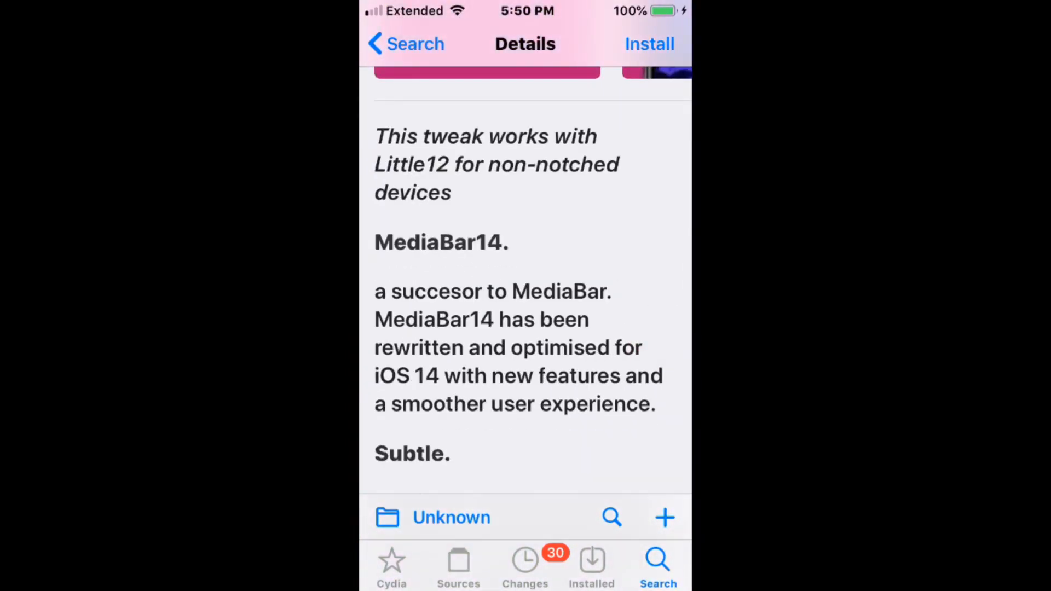
{"action": "scroll", "scroll_direction": "down", "scroll_amount": 3}
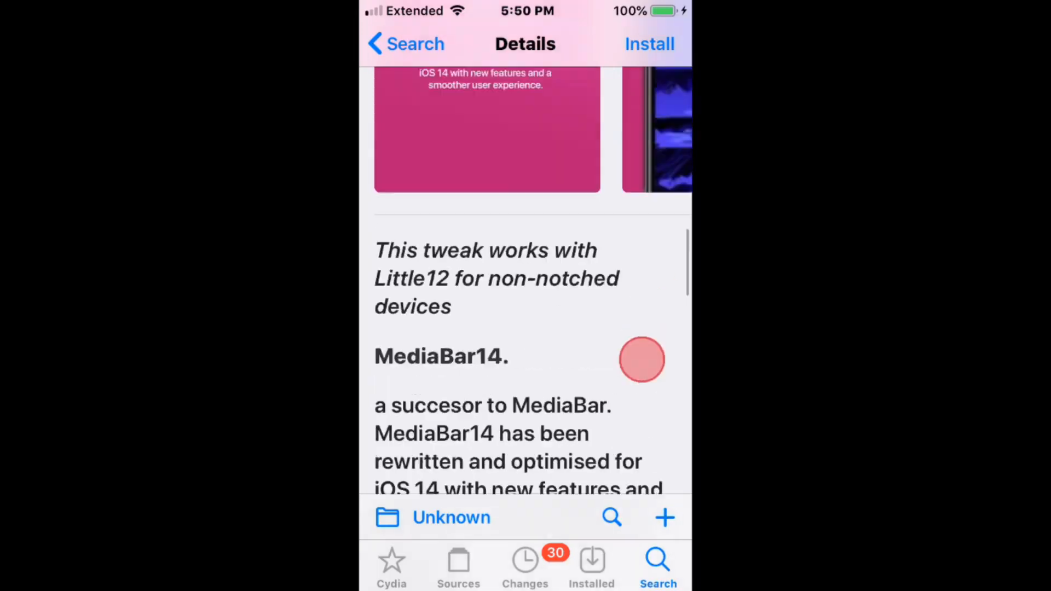
{"action": "scroll", "scroll_direction": "down", "scroll_amount": 3}
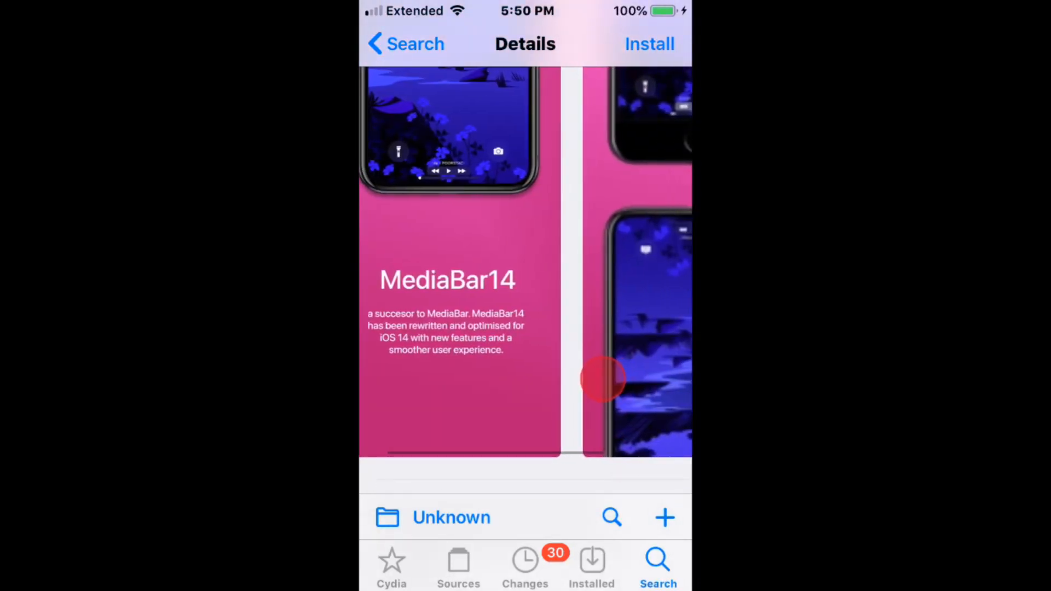
{"action": "scroll", "scroll_direction": "left", "scroll_amount": 3}
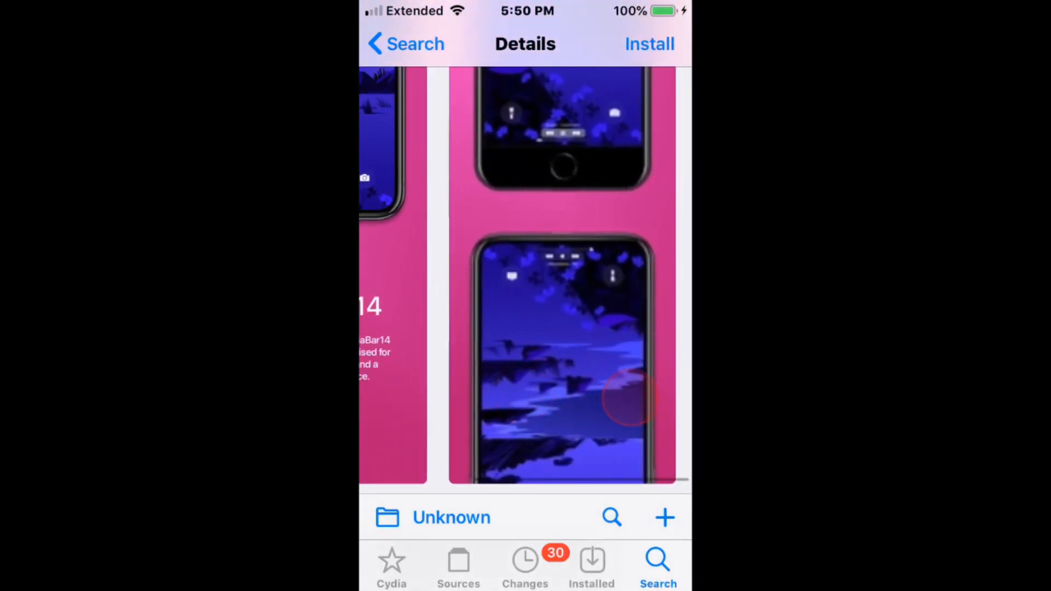
{"action": "scroll", "scroll_direction": "down", "scroll_amount": 3}
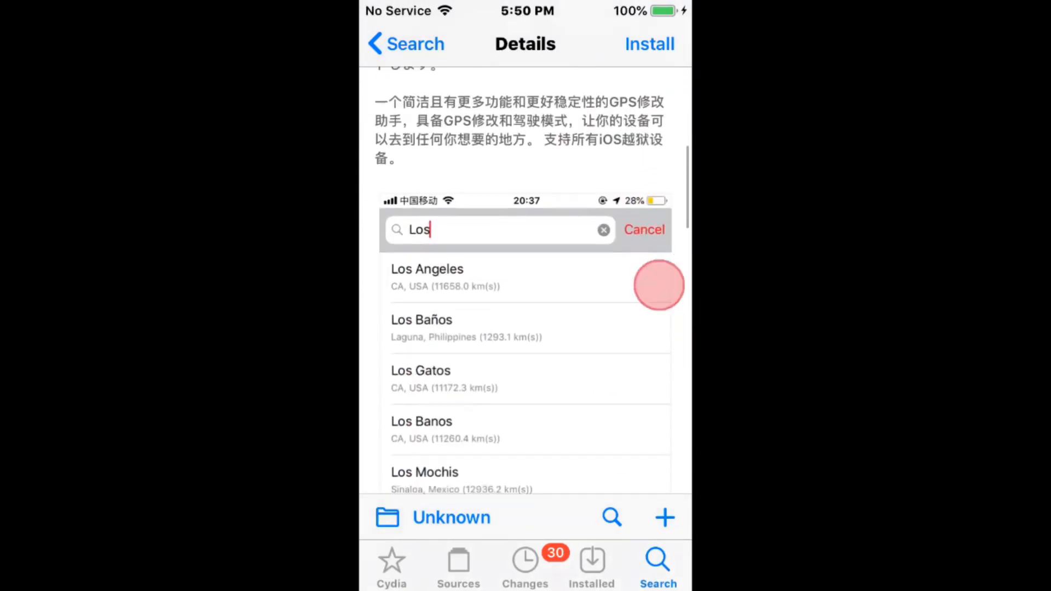
{"action": "left_click", "coordinate": [427, 277]}
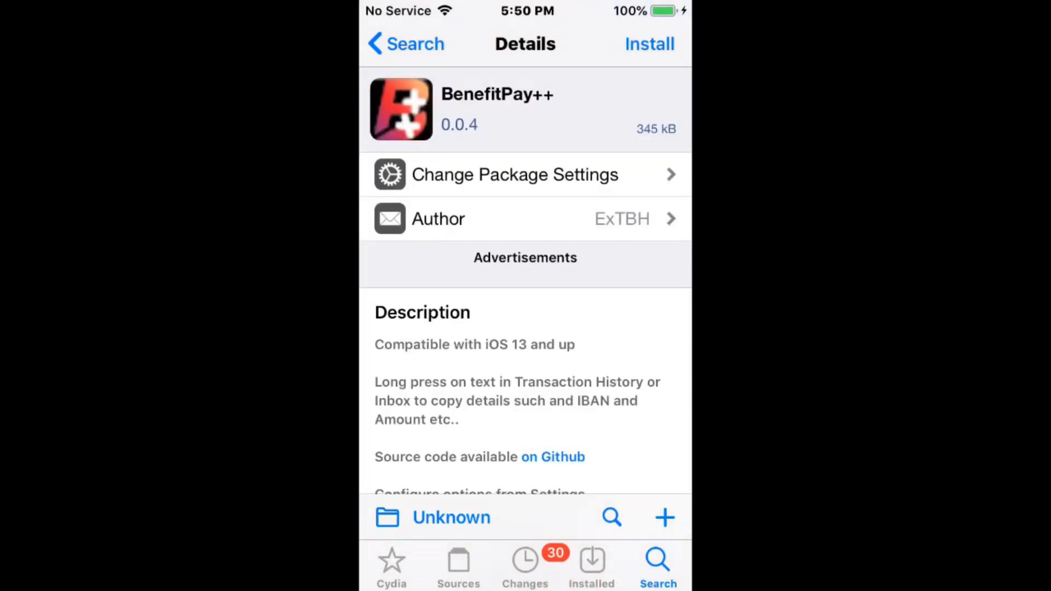
Browse BenefitPay++ and NoMoreSmallApps screenshots, then view ToolsAR 1.0~beta3 from Kiiimo Repositories.
{"action": "scroll", "scroll_direction": "down", "scroll_amount": 3}
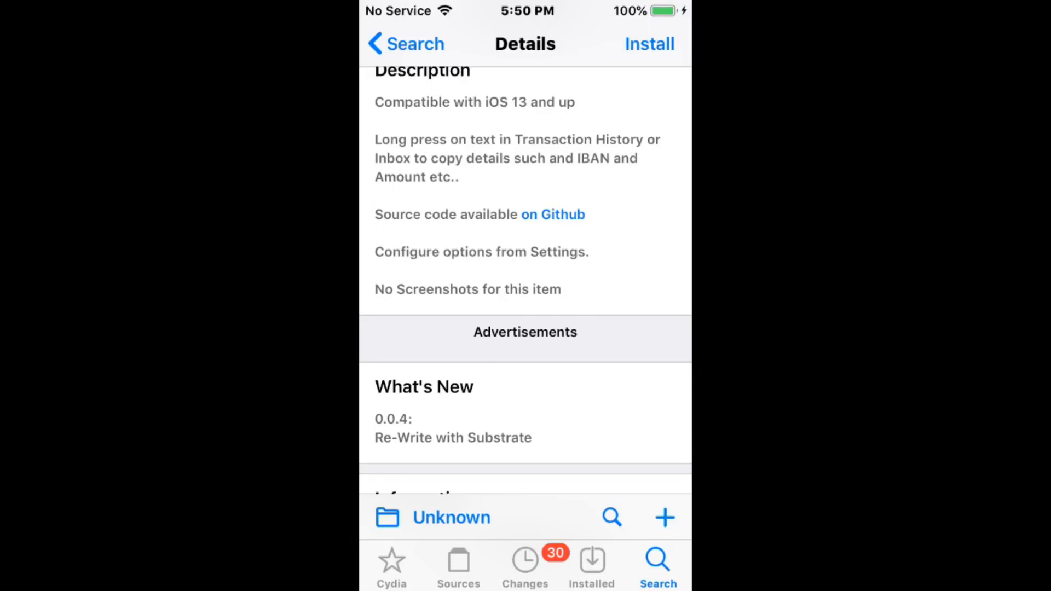
{"action": "left_click", "coordinate": [648, 44]}
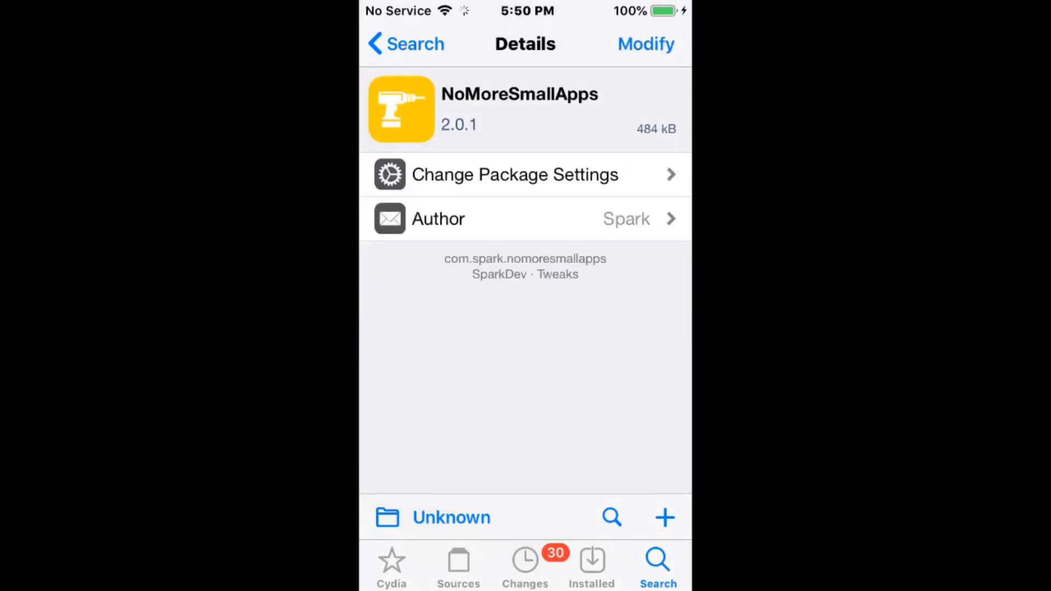
{"action": "scroll", "scroll_direction": "down", "scroll_amount": 3}
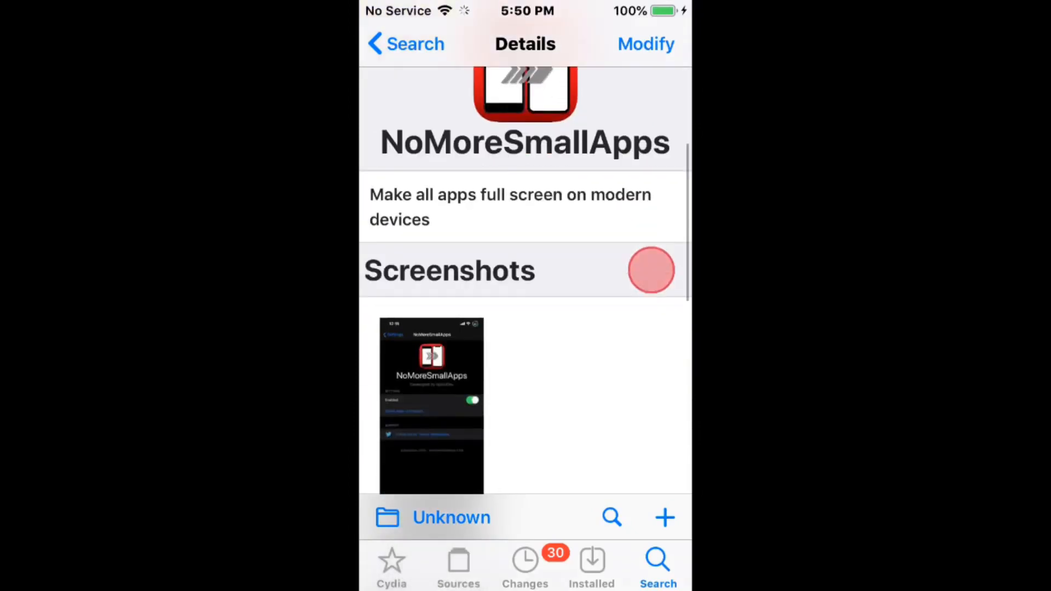
{"action": "scroll", "scroll_direction": "down", "scroll_amount": 3}
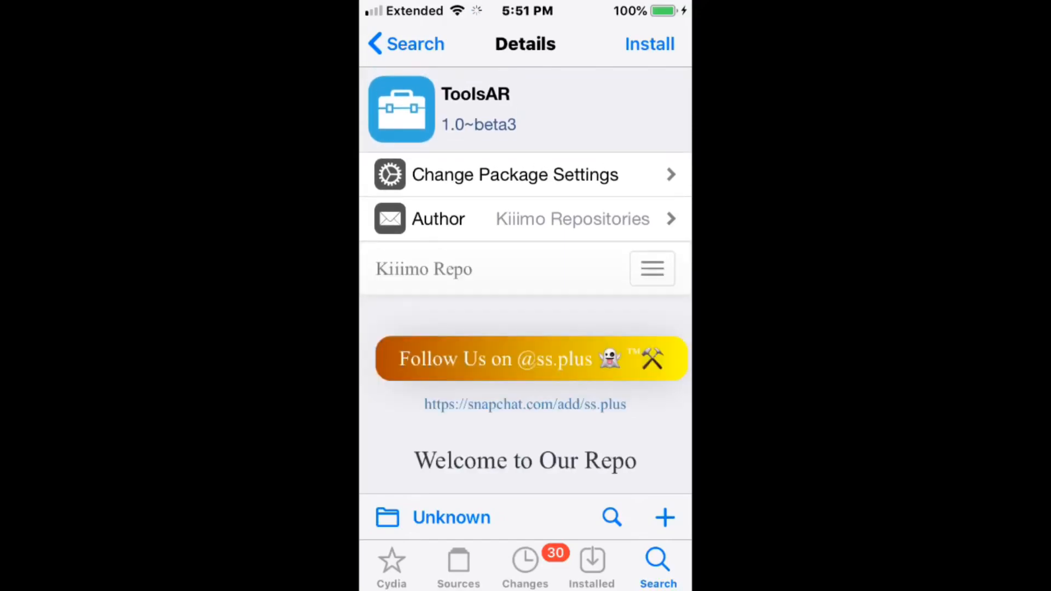
View Luki's wallpaper-saving tweak, then Saige 1.1 by joydesignicons down to Sellers and Preview.
{"action": "scroll", "scroll_direction": "down", "scroll_amount": 3}
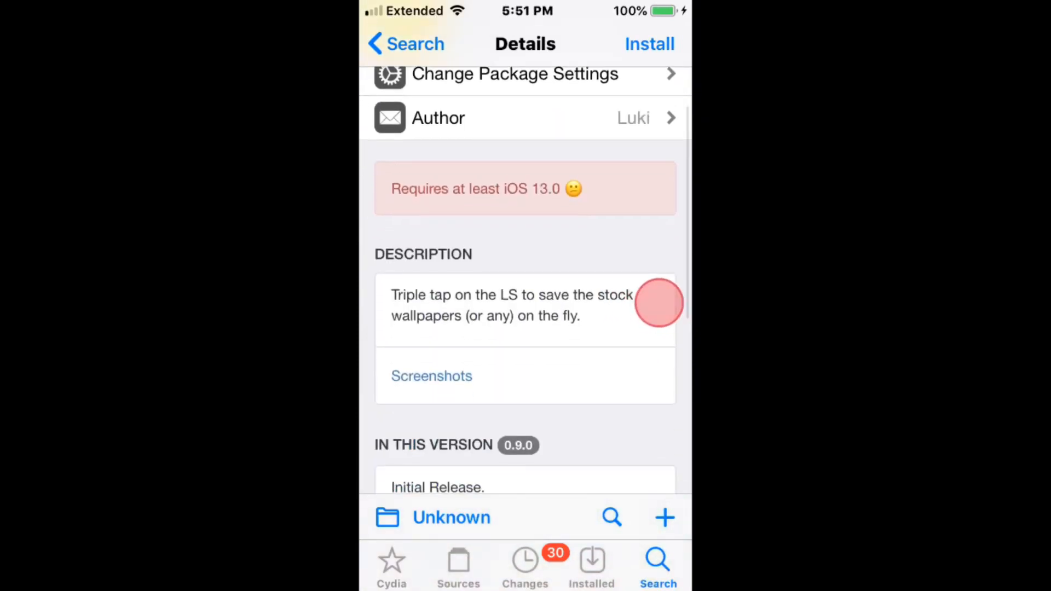
{"action": "left_click", "coordinate": [658, 303]}
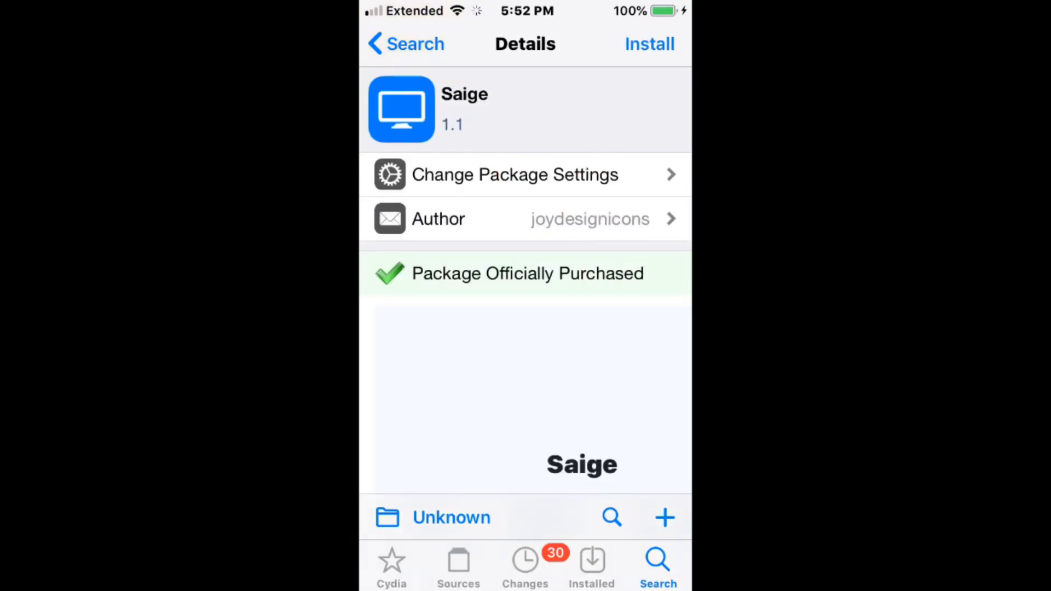
{"action": "scroll", "scroll_direction": "down", "scroll_amount": 3}
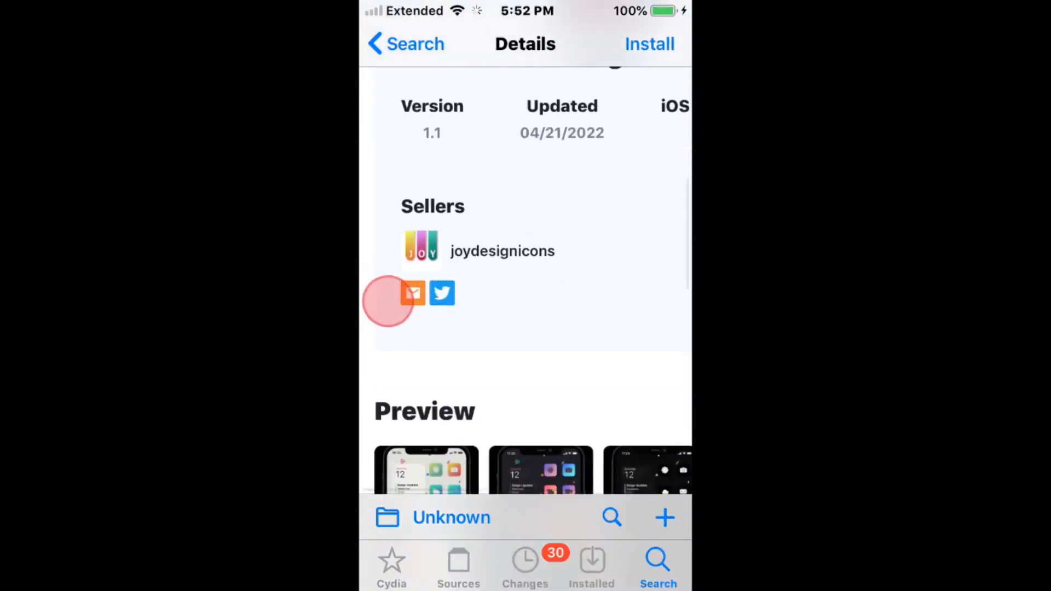